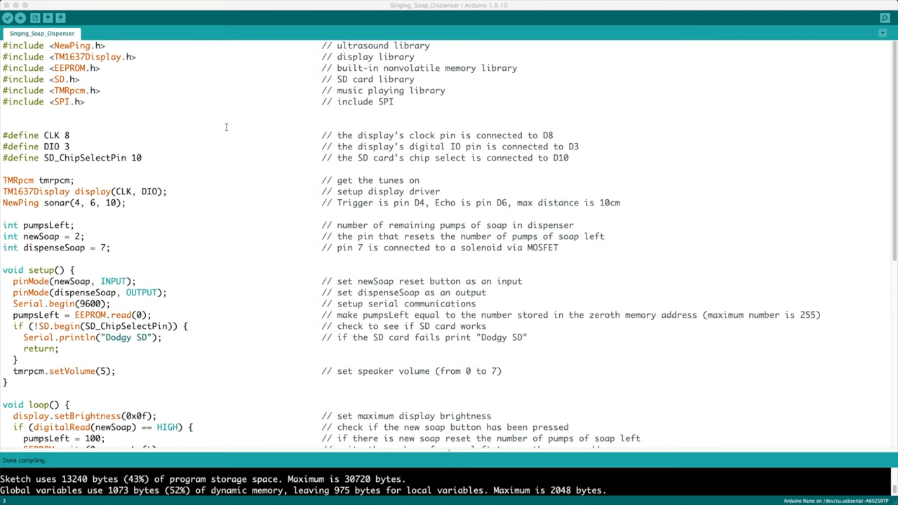
# - Highlight the block of library #include lines, then clear the highlight
pyautogui.click(518, 68)
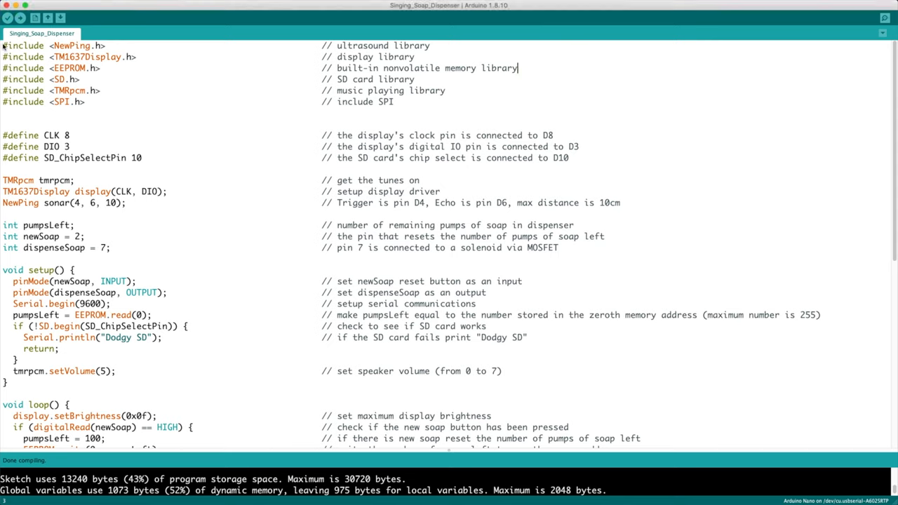
pyautogui.moveTo(4, 46); pyautogui.dragTo(147, 68)
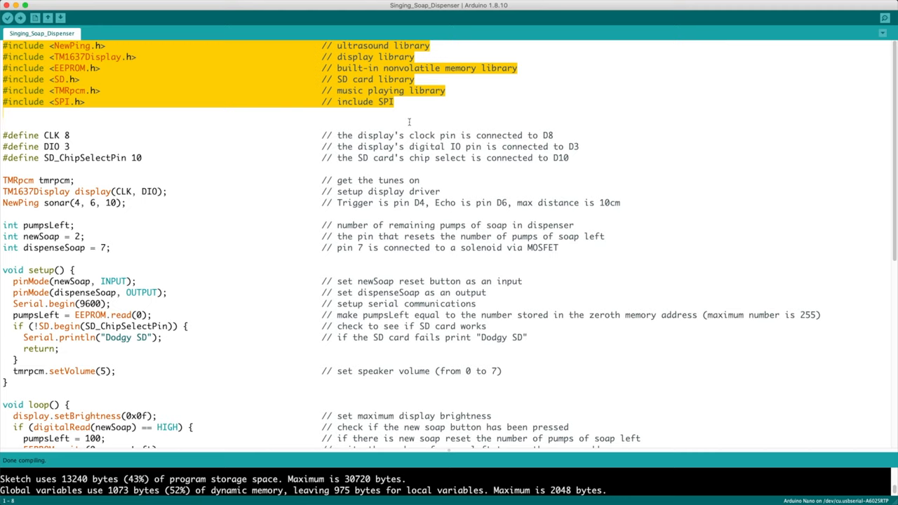
pyautogui.click(403, 117)
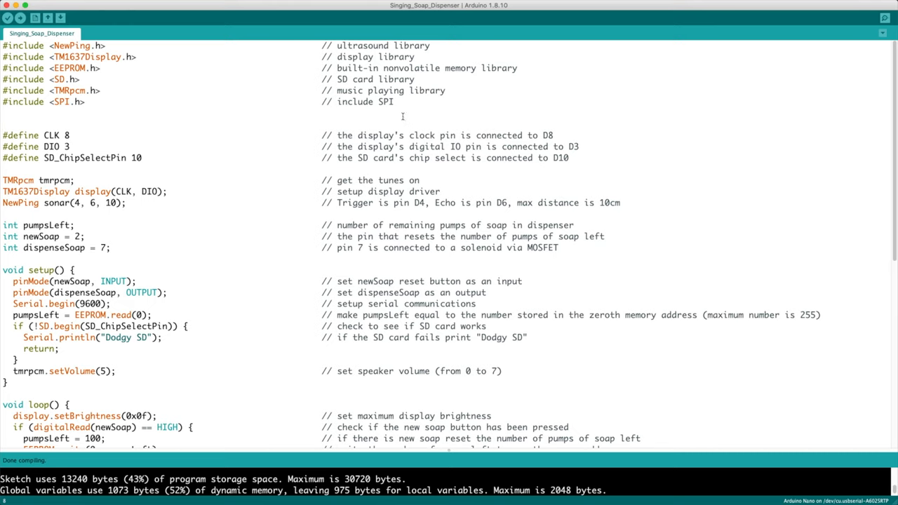
pyautogui.moveTo(284, 187)
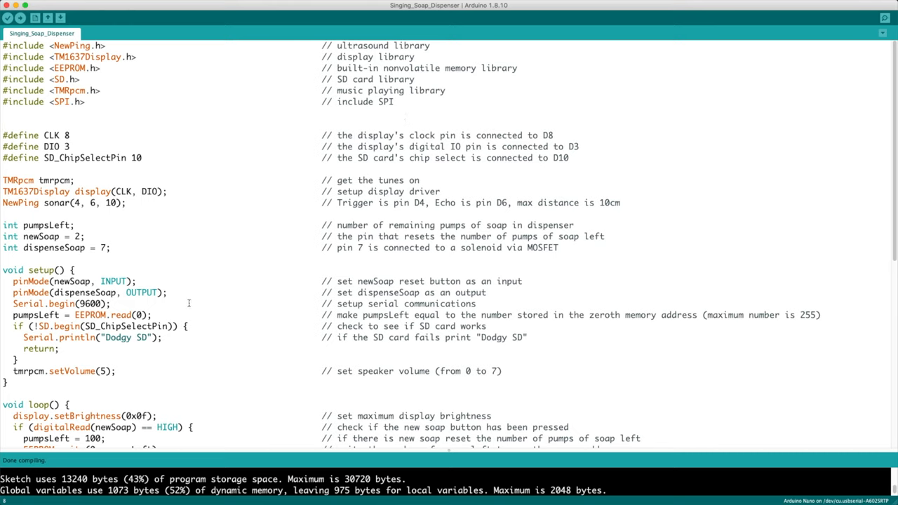
pyautogui.moveTo(206, 312)
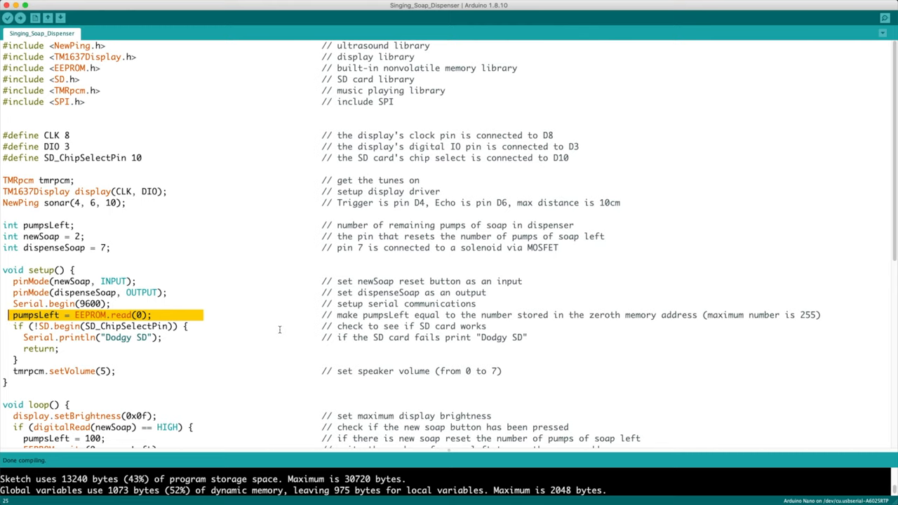
# - Clear the EEPROM read highlight and scroll down past the SD check toward loop()
pyautogui.click(197, 326)
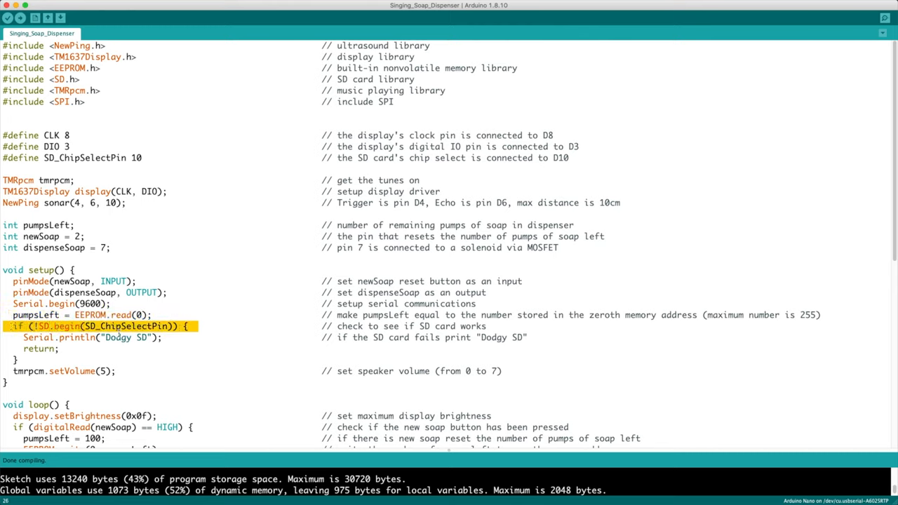
pyautogui.scroll(-3)
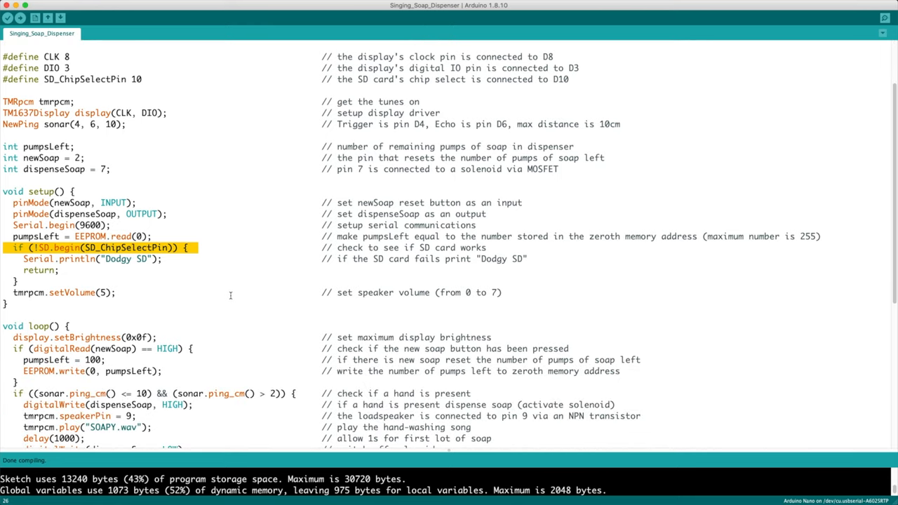
pyautogui.scroll(-3)
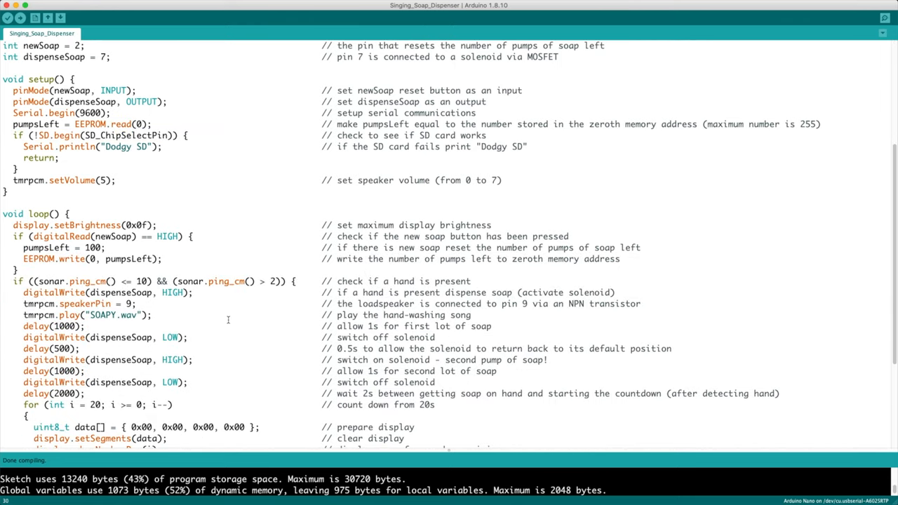
pyautogui.scroll(-3)
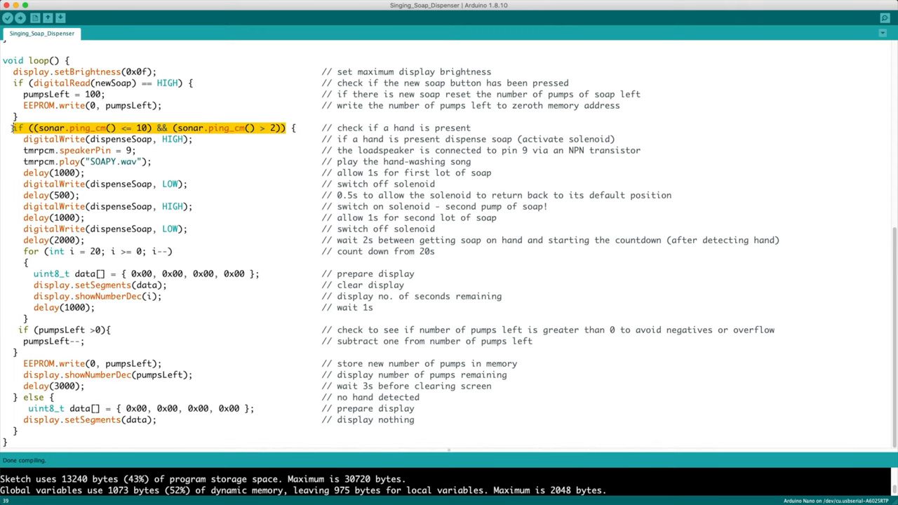
pyautogui.moveTo(284, 143)
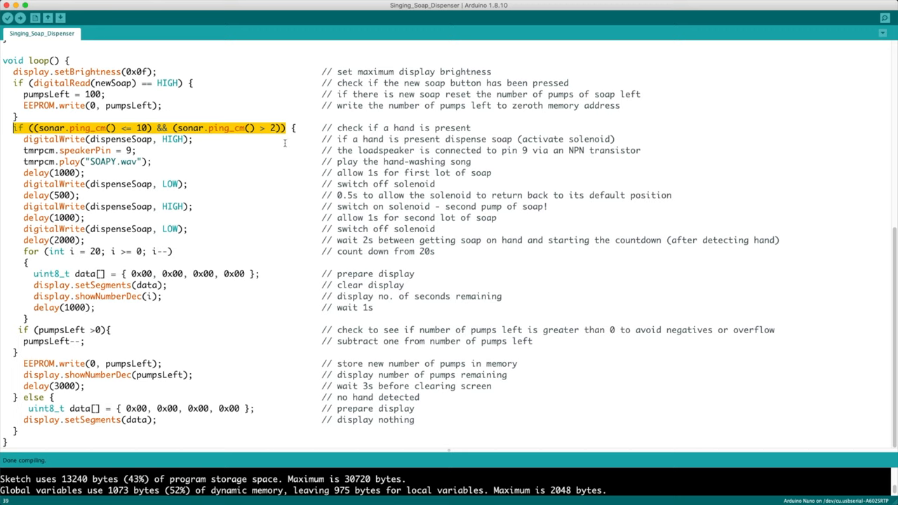
pyautogui.moveTo(259, 237)
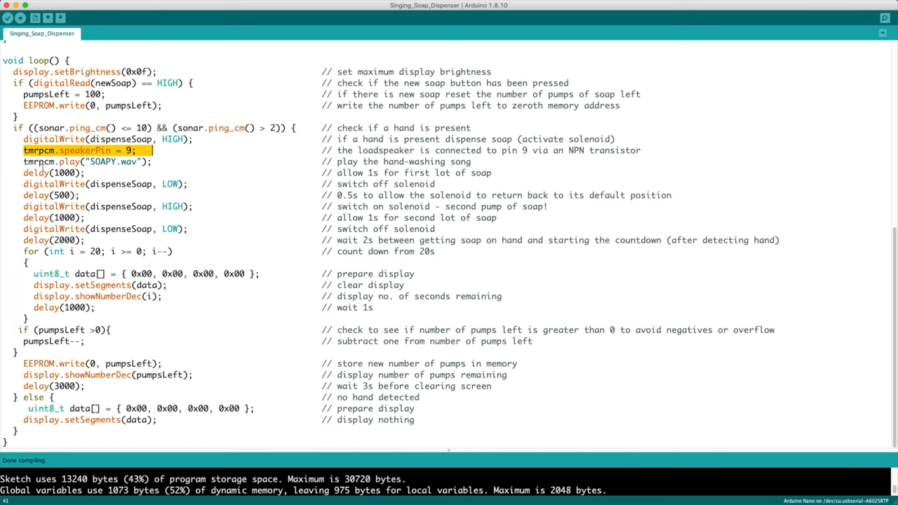
# - Clear the highlight on the tmrpcm.speakerPin = 9; line
pyautogui.click(84, 162)
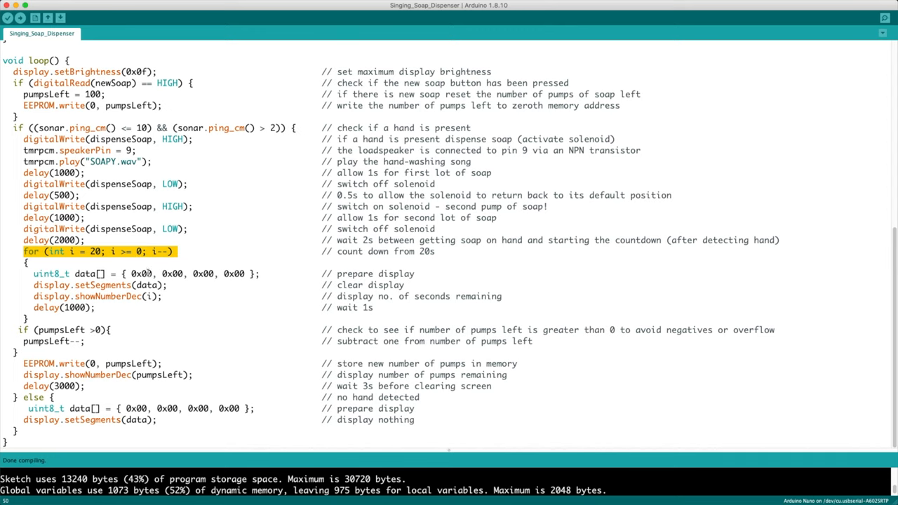
# - Highlight the lines from EEPROM.write(0, pumpsLeft); through delay(3000);
pyautogui.click(234, 283)
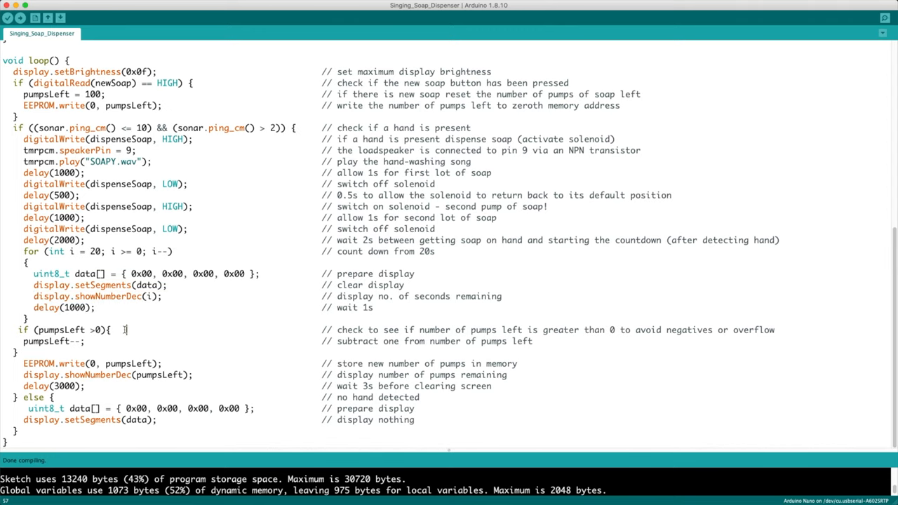
pyautogui.doubleClick(63, 330)
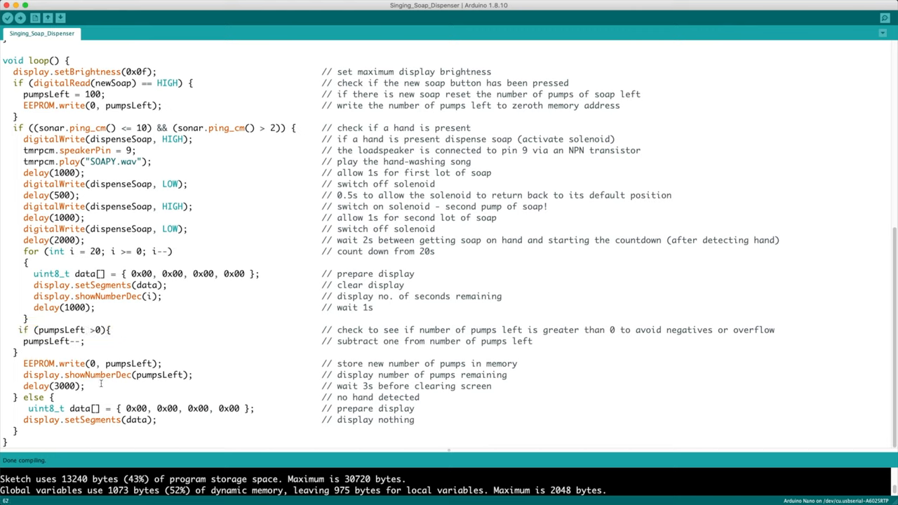
pyautogui.moveTo(23, 363); pyautogui.dragTo(86, 385)
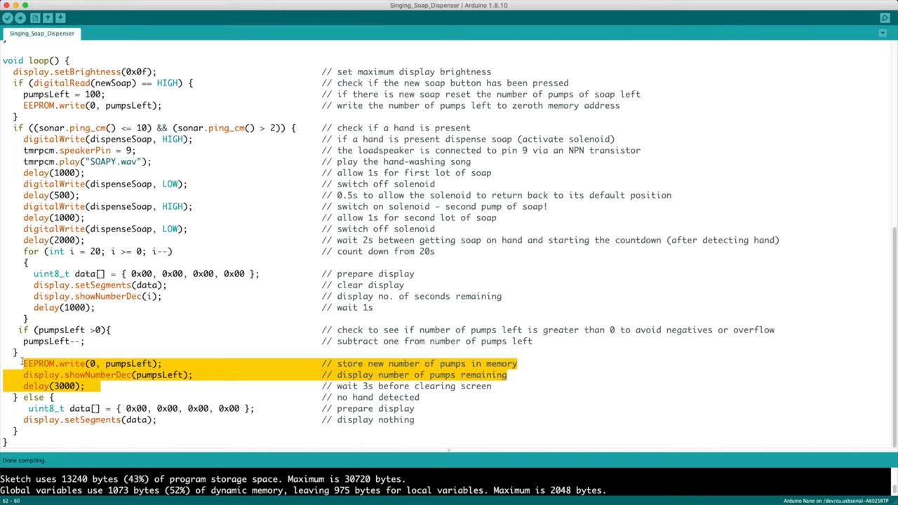